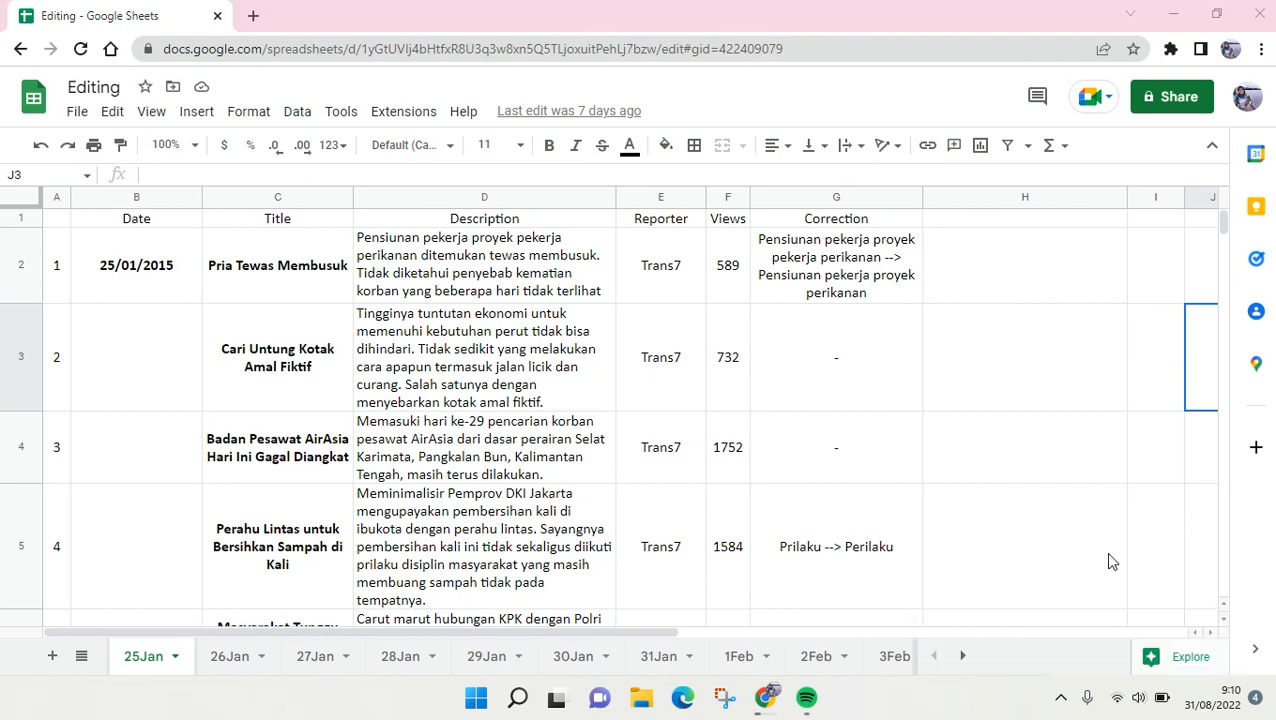
mouse_move(1120, 536)
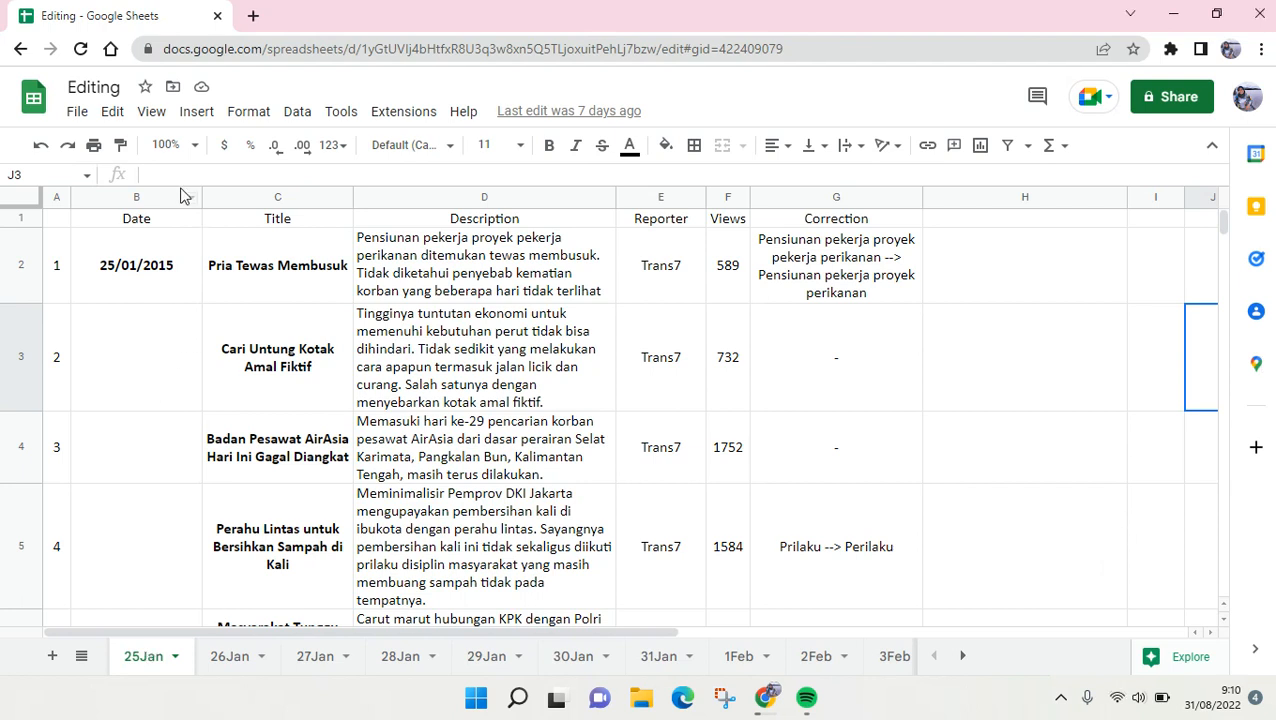
Select columns A and B as the range to keep visible on the 25Jan sheet.
click(136, 196)
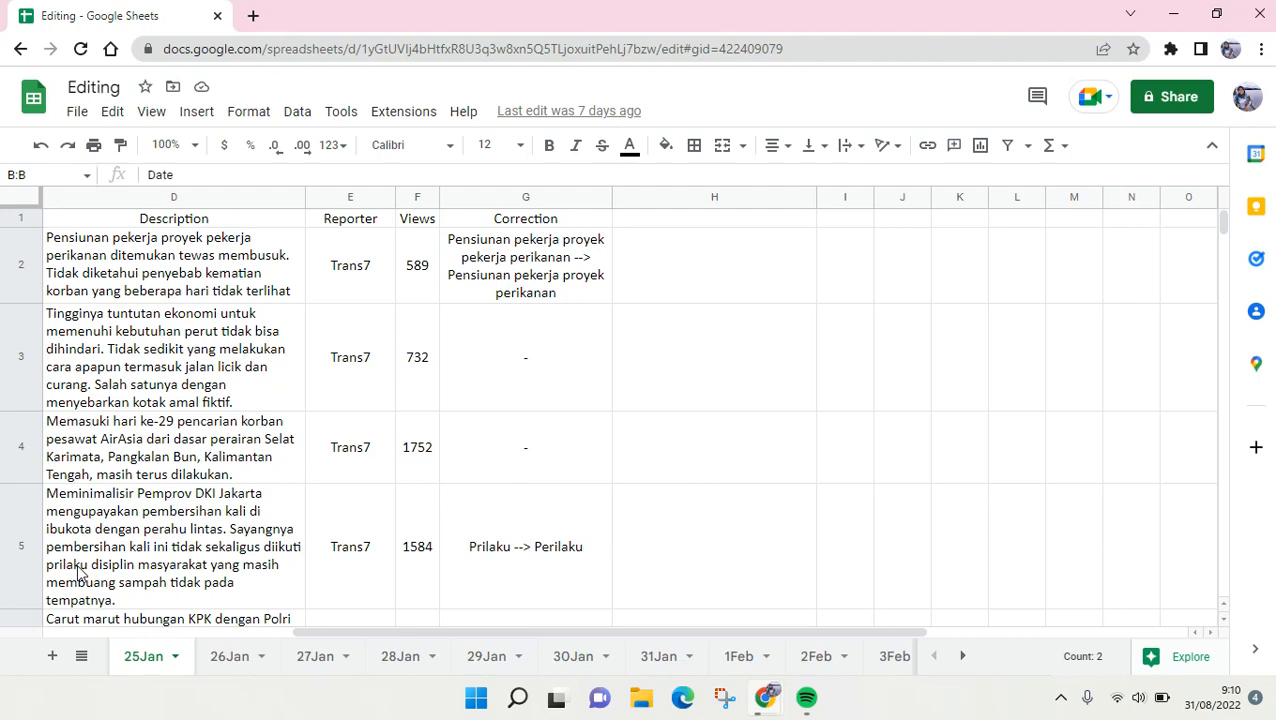
mouse_move(120, 144)
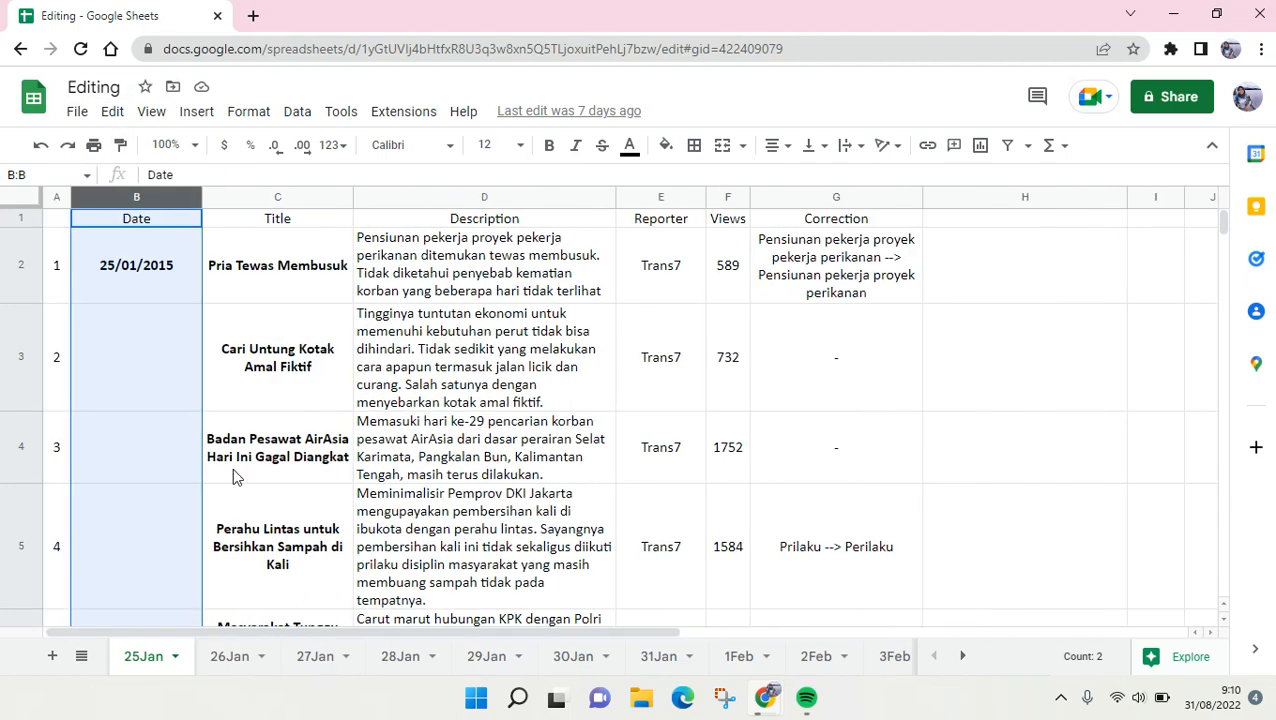
click(276, 448)
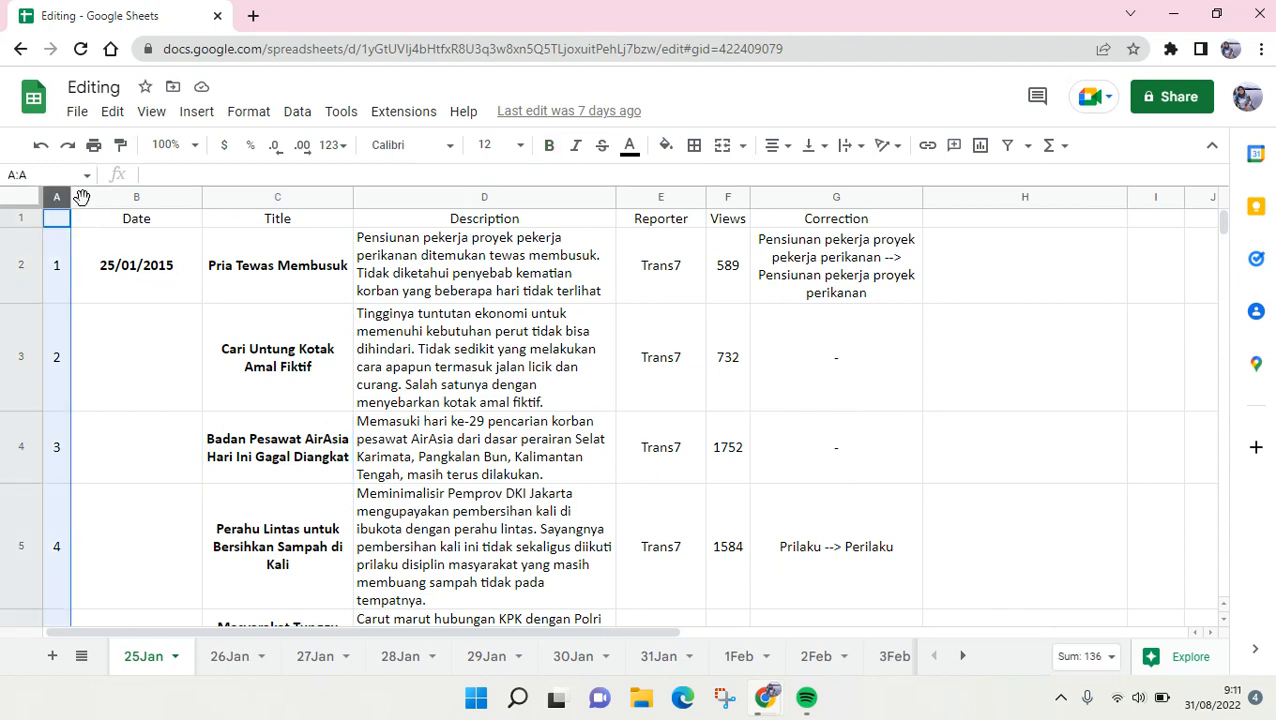
click(136, 196)
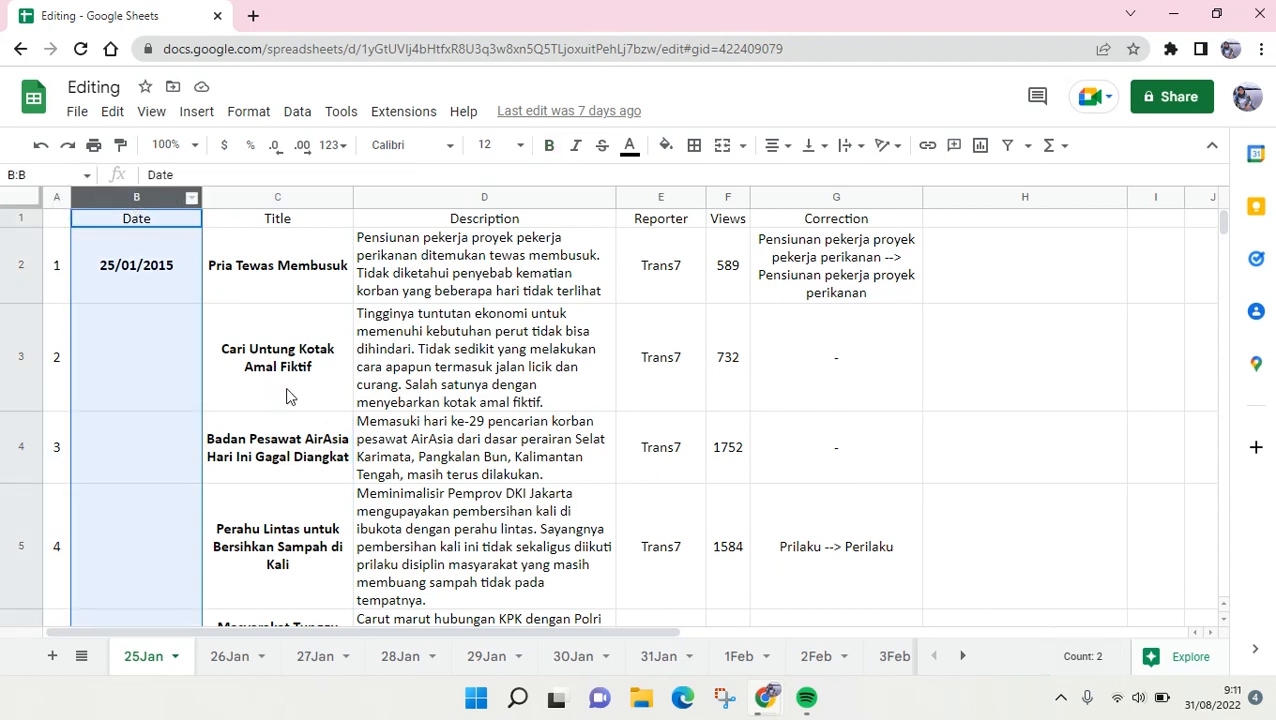
click(276, 356)
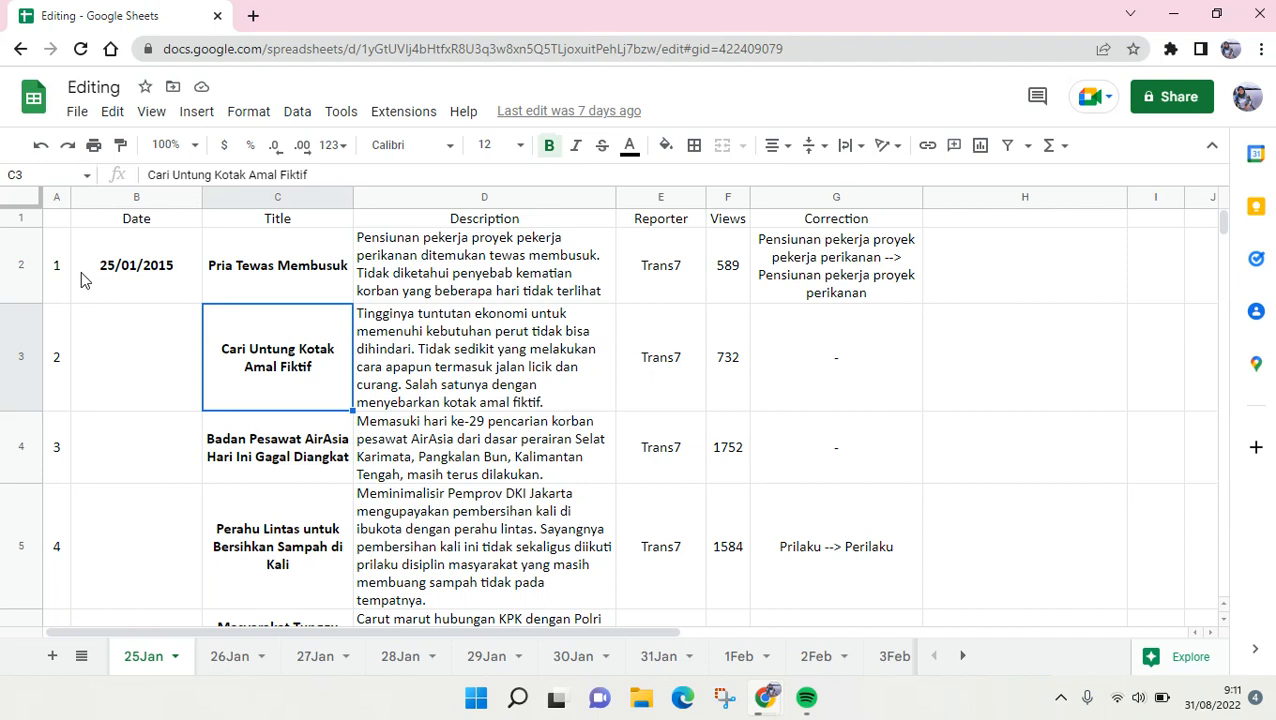
mouse_move(68, 232)
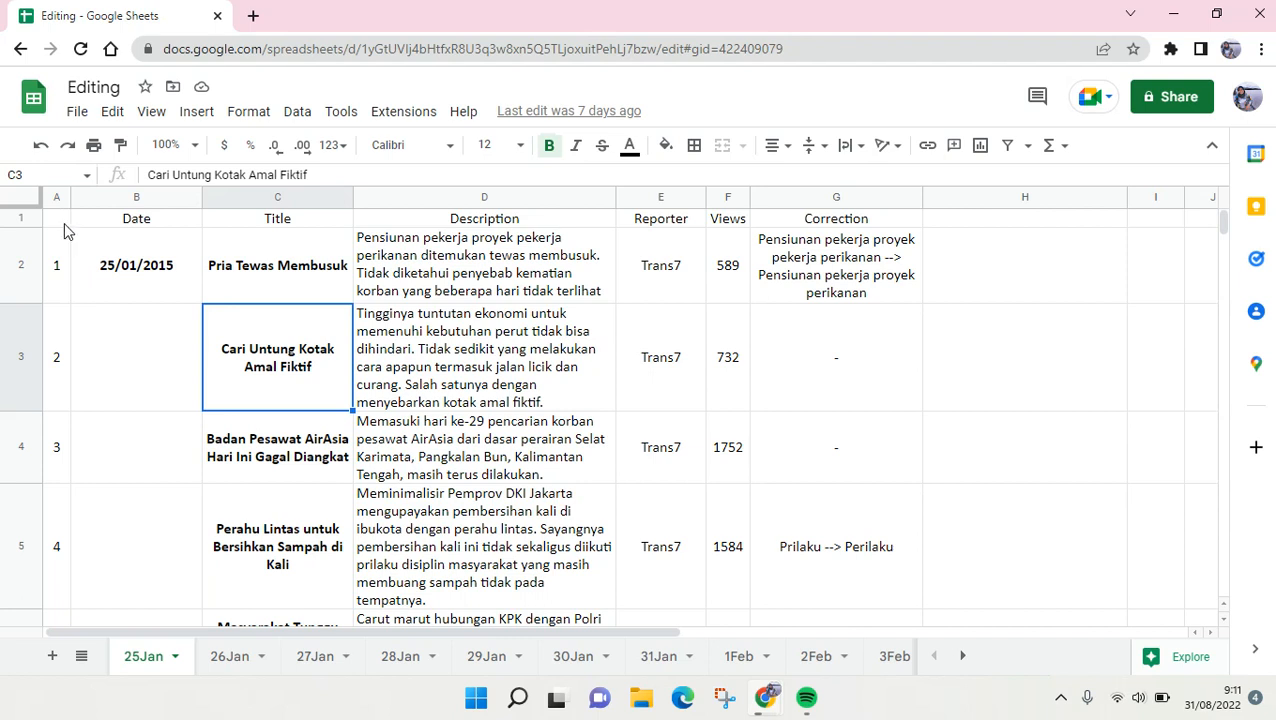
Freeze the sheet after column B and scroll right to confirm A and B stay put.
click(56, 218)
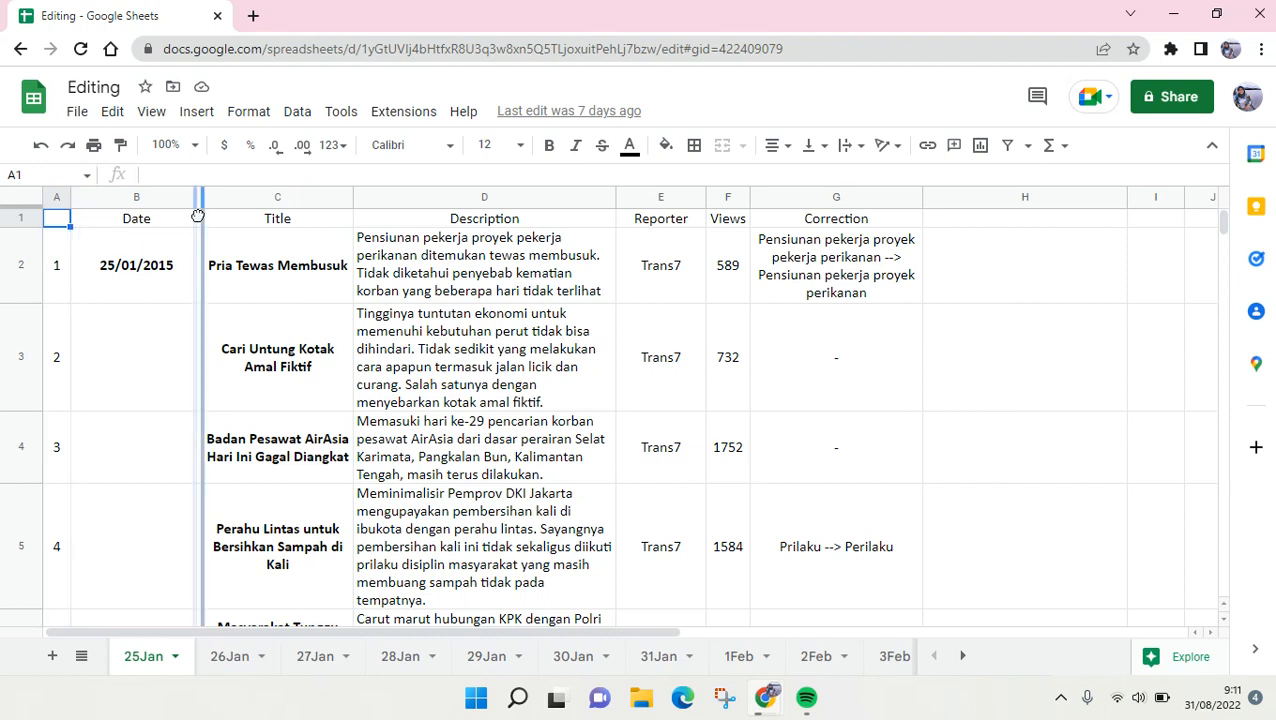
click(280, 448)
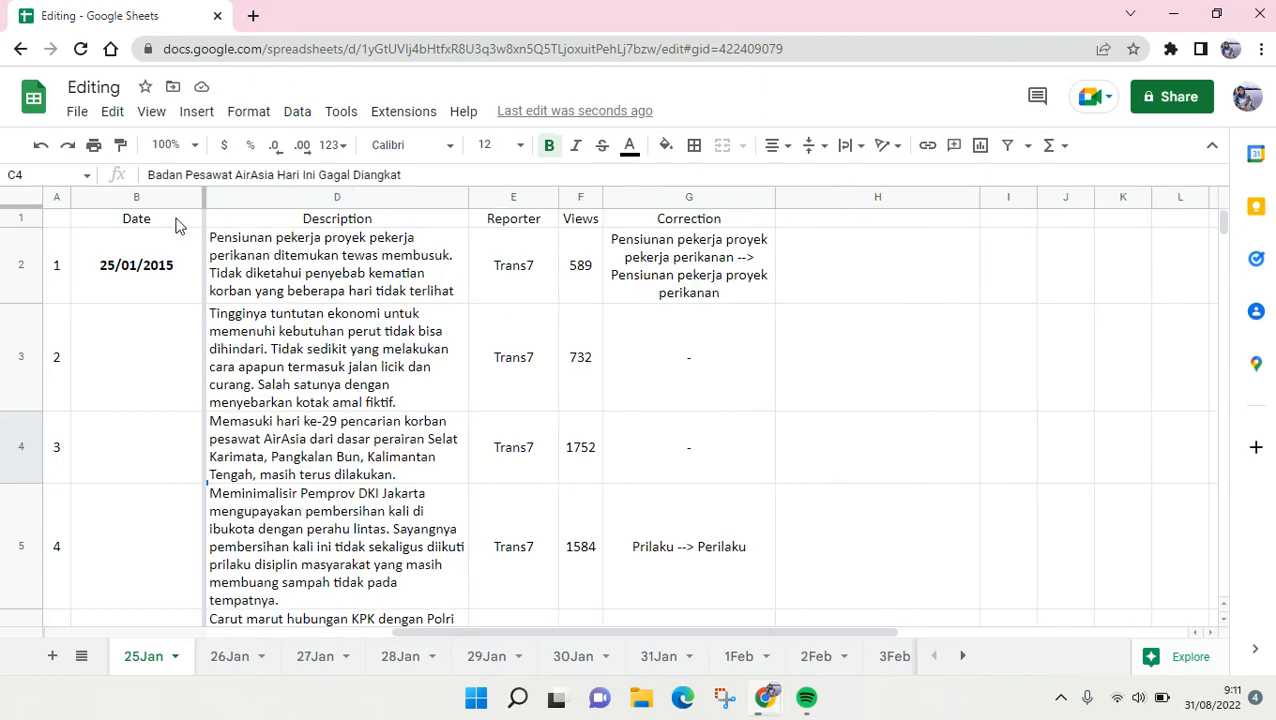
mouse_move(168, 378)
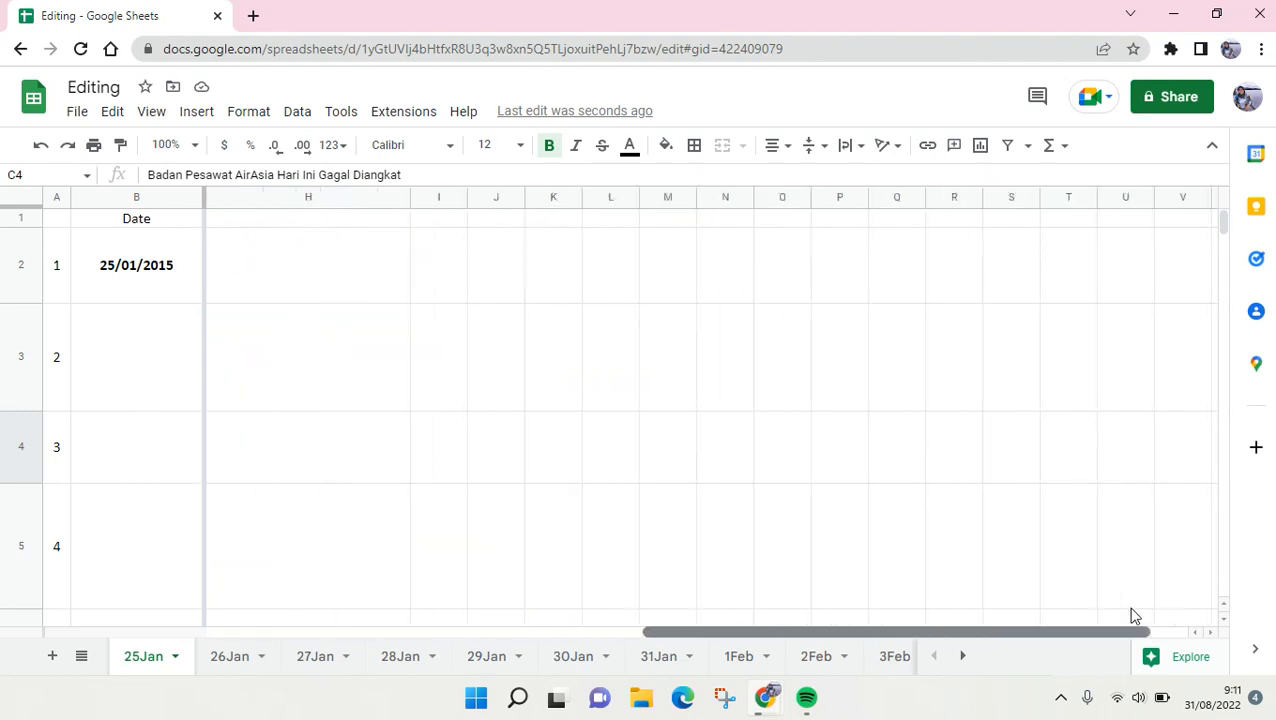
scroll(right, 3)
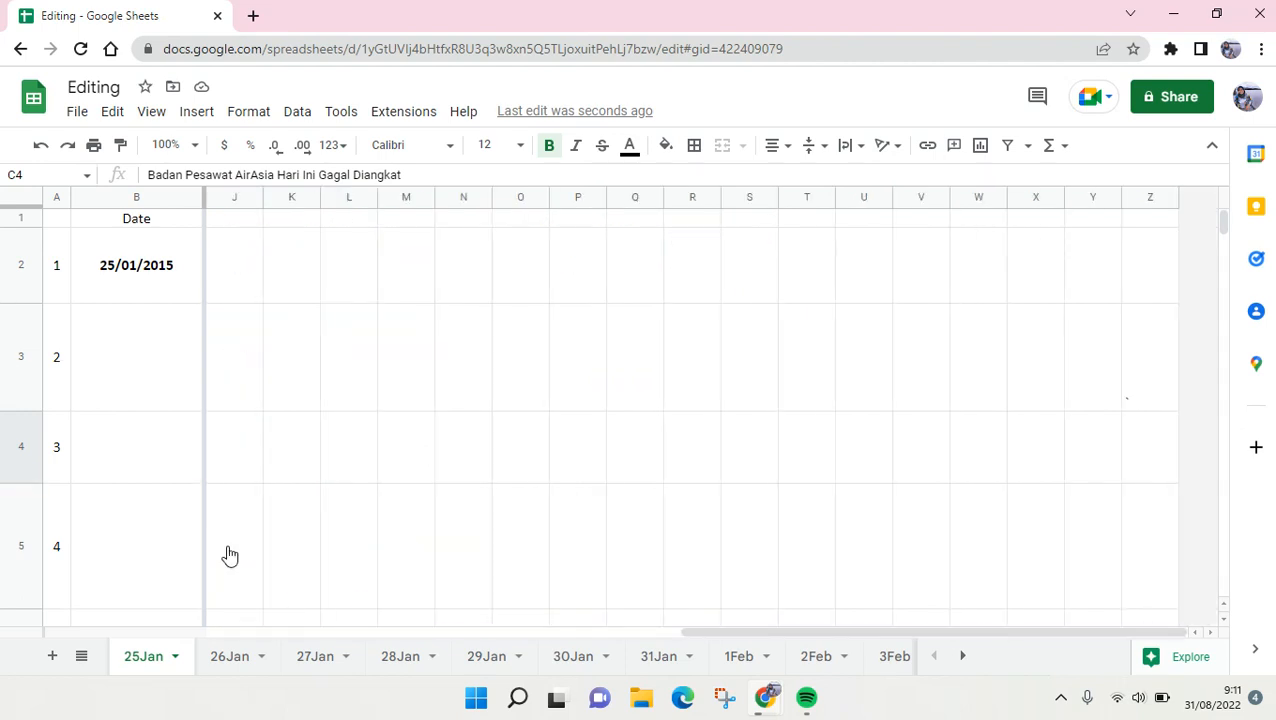
mouse_move(872, 610)
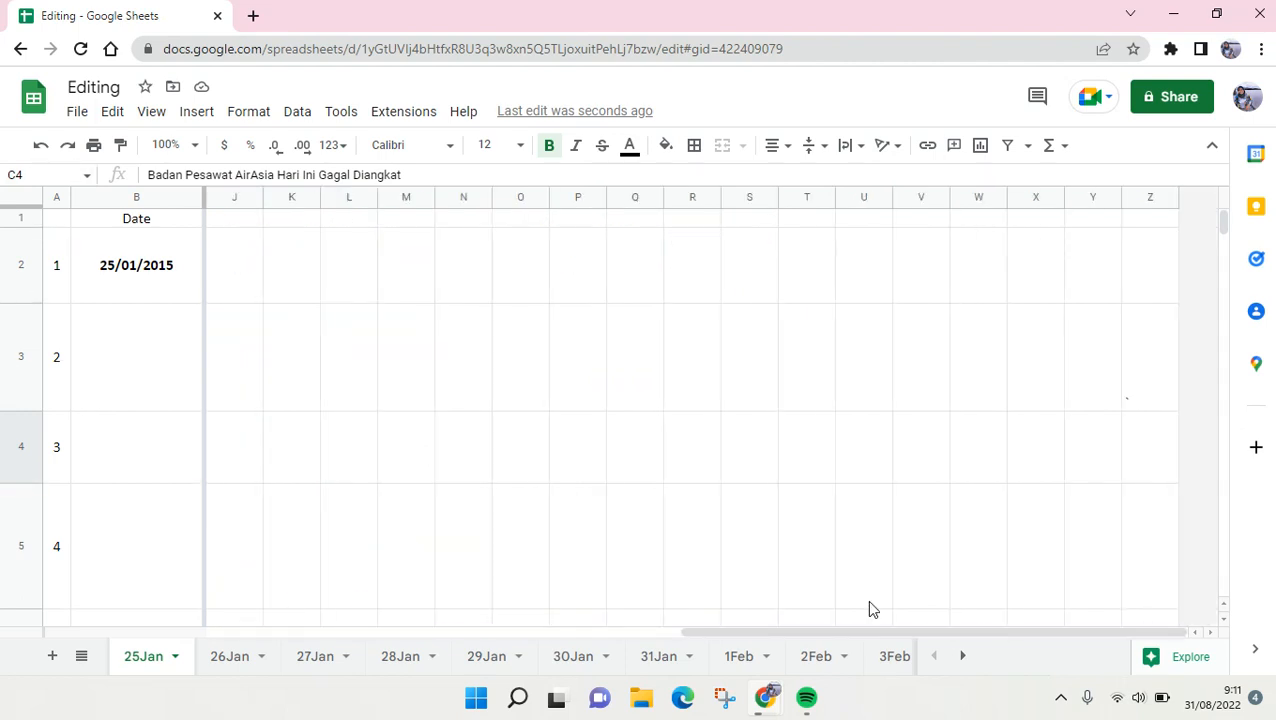